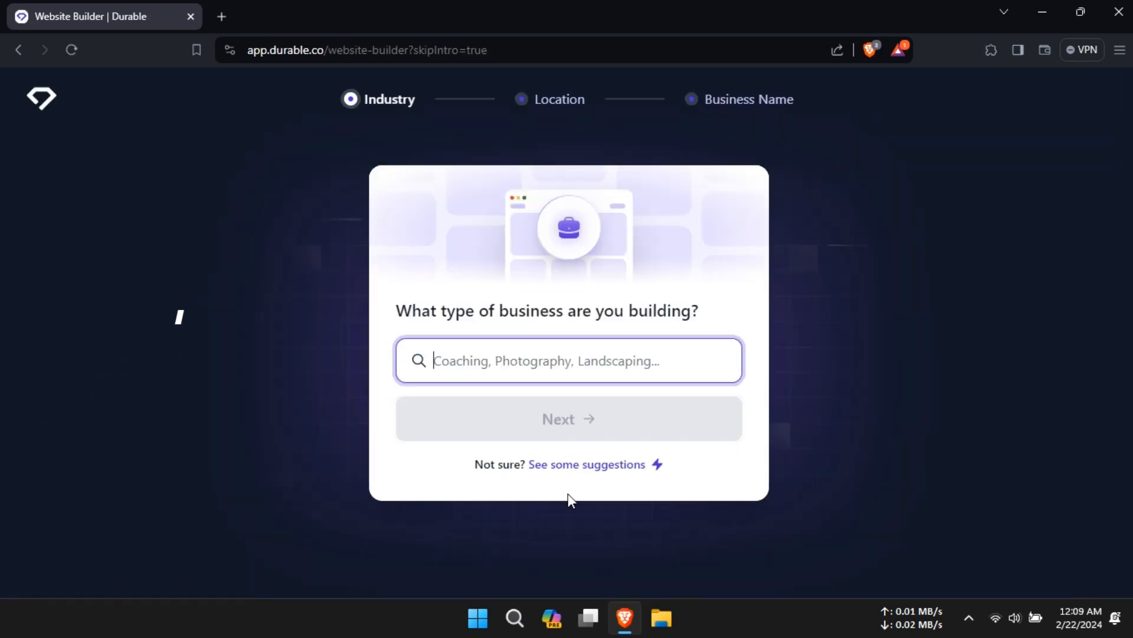
Describe the business as a video editing studio to generate the site
{"action": "left_click", "coordinate": [567, 361]}
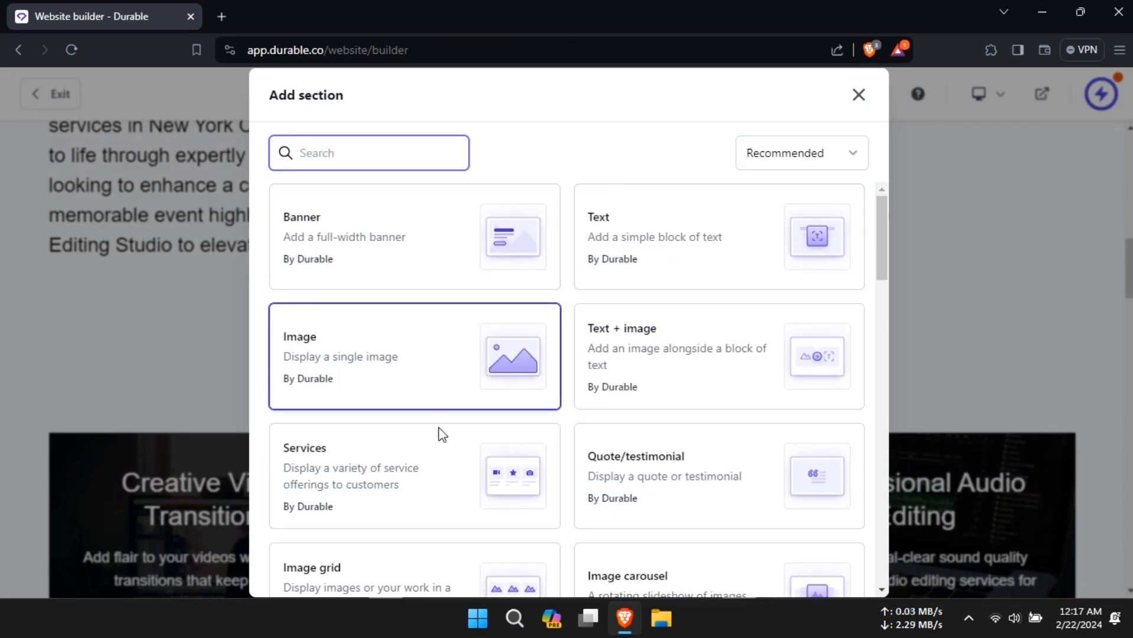
Insert a new section below the studio description and scroll down to it
{"action": "left_click", "coordinate": [859, 93]}
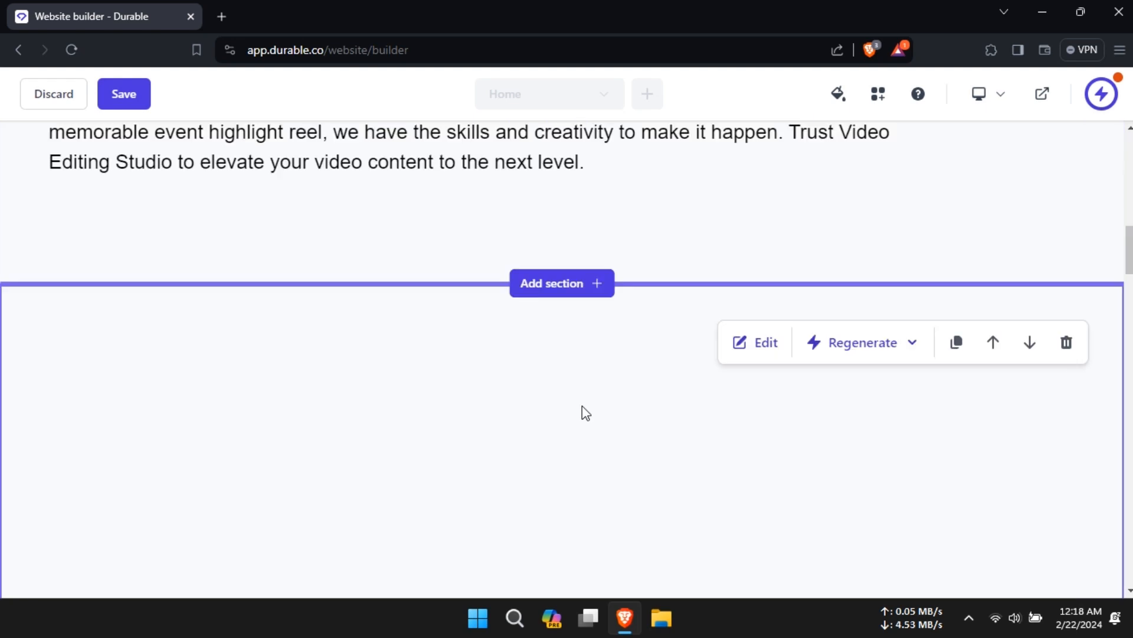
{"action": "scroll", "scroll_direction": "down", "scroll_amount": 3}
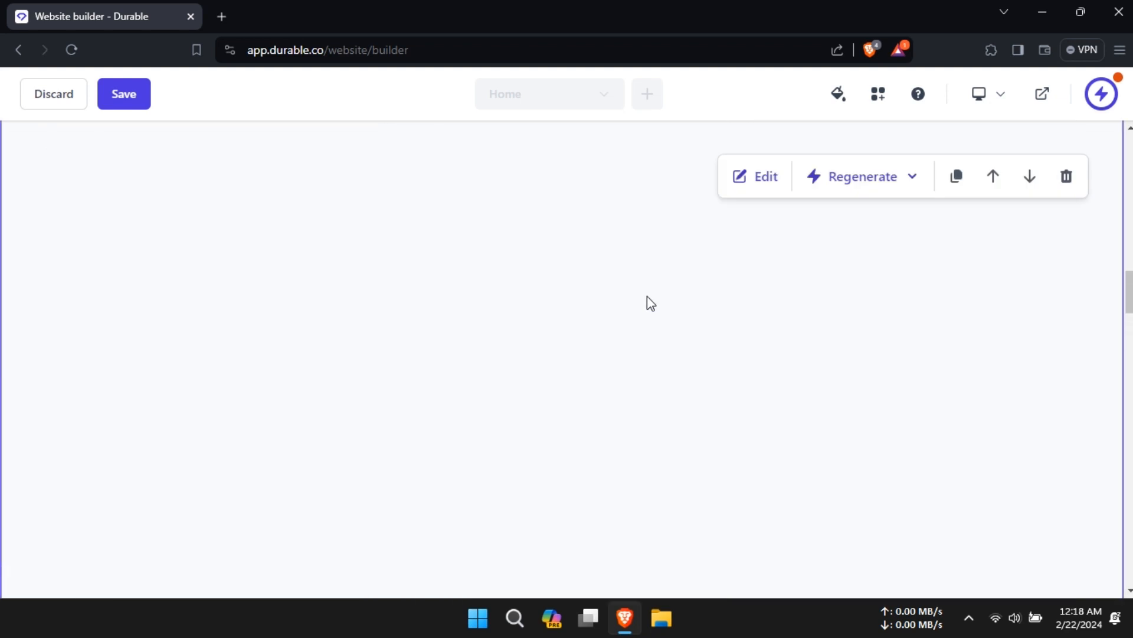
Add a banner to the new section, exit the editor, and dismiss publishing unpublished
{"action": "left_click", "coordinate": [754, 176]}
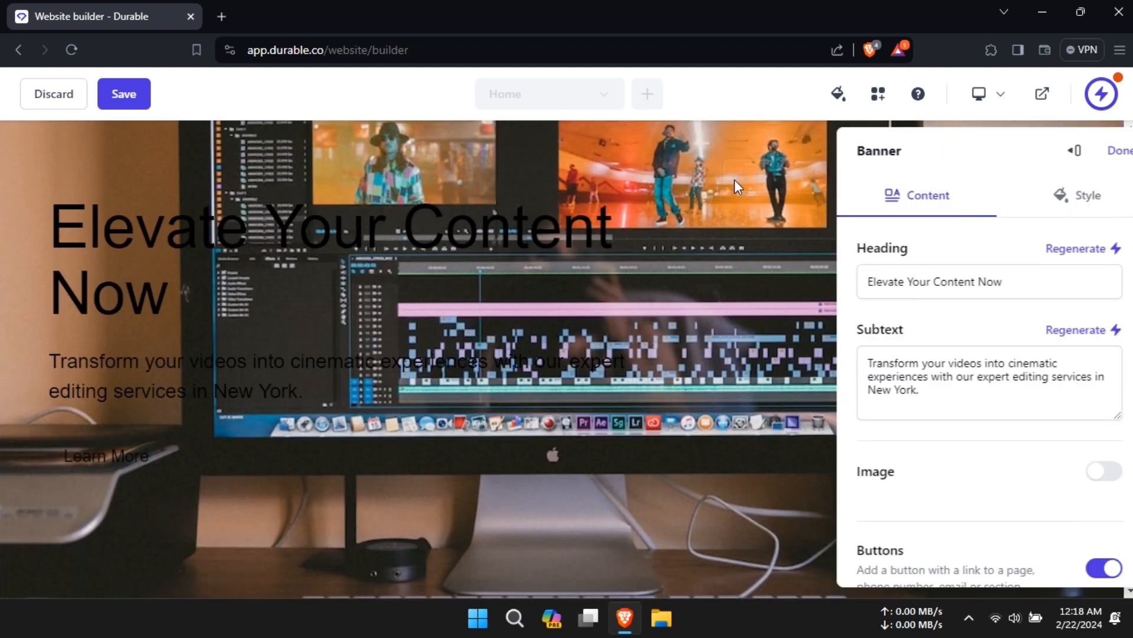
{"action": "left_click", "coordinate": [1076, 329]}
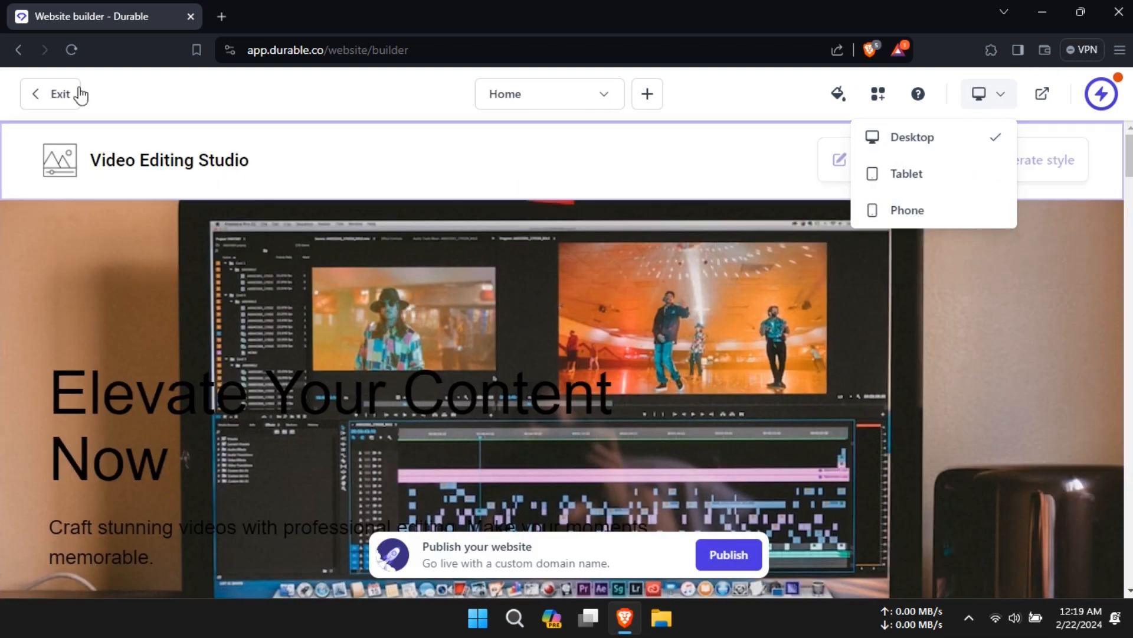
{"action": "left_click", "coordinate": [60, 93]}
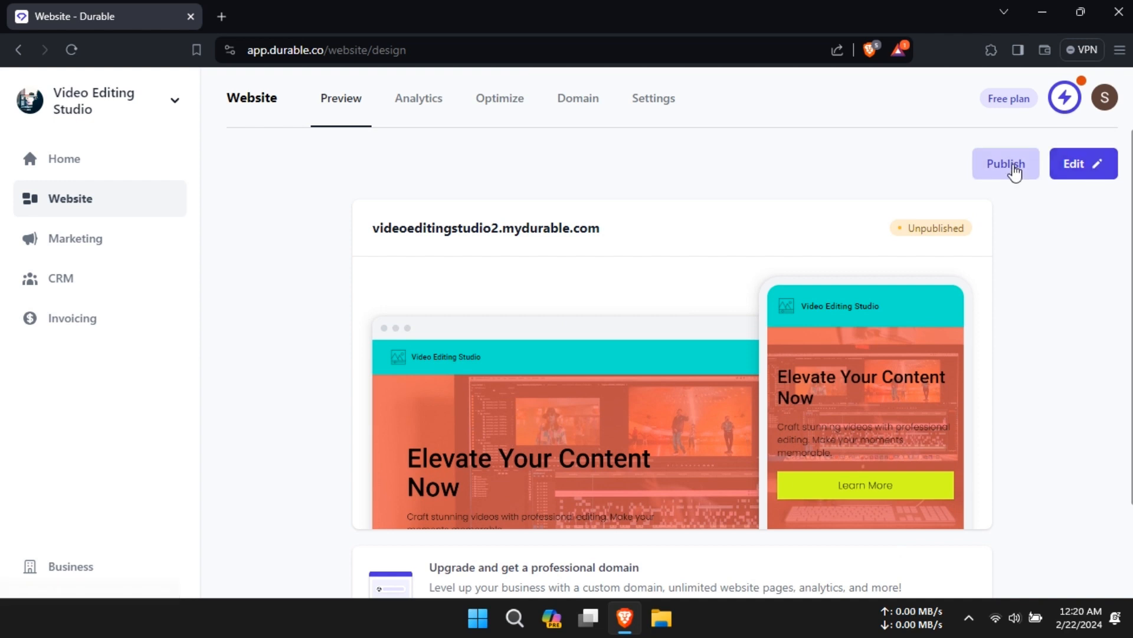
{"action": "left_click", "coordinate": [1005, 164]}
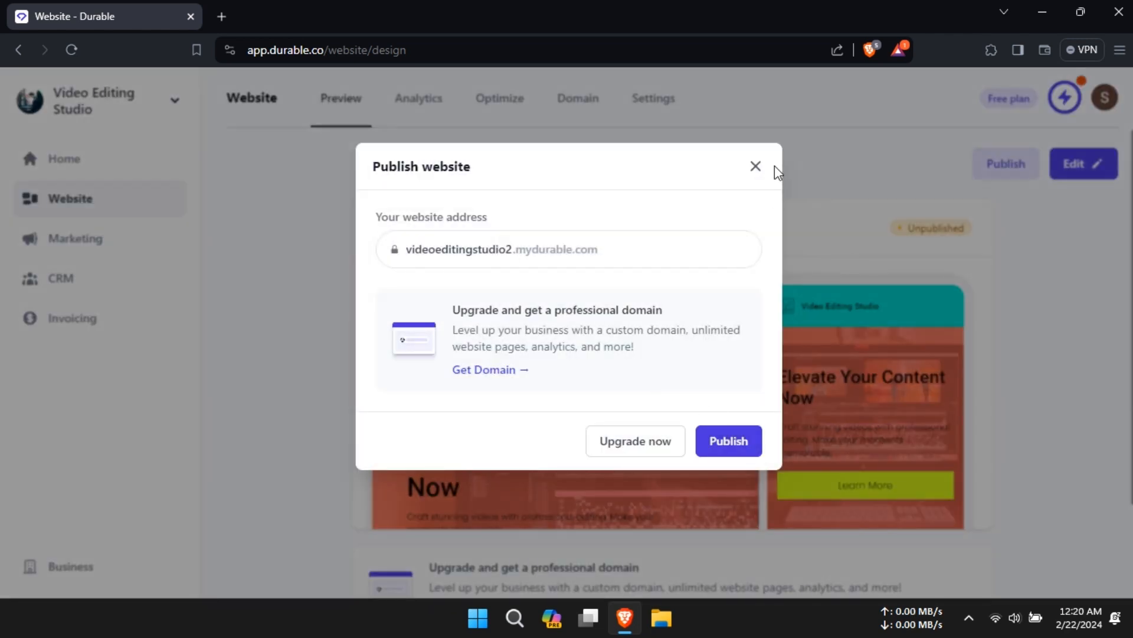
{"action": "left_click", "coordinate": [756, 166]}
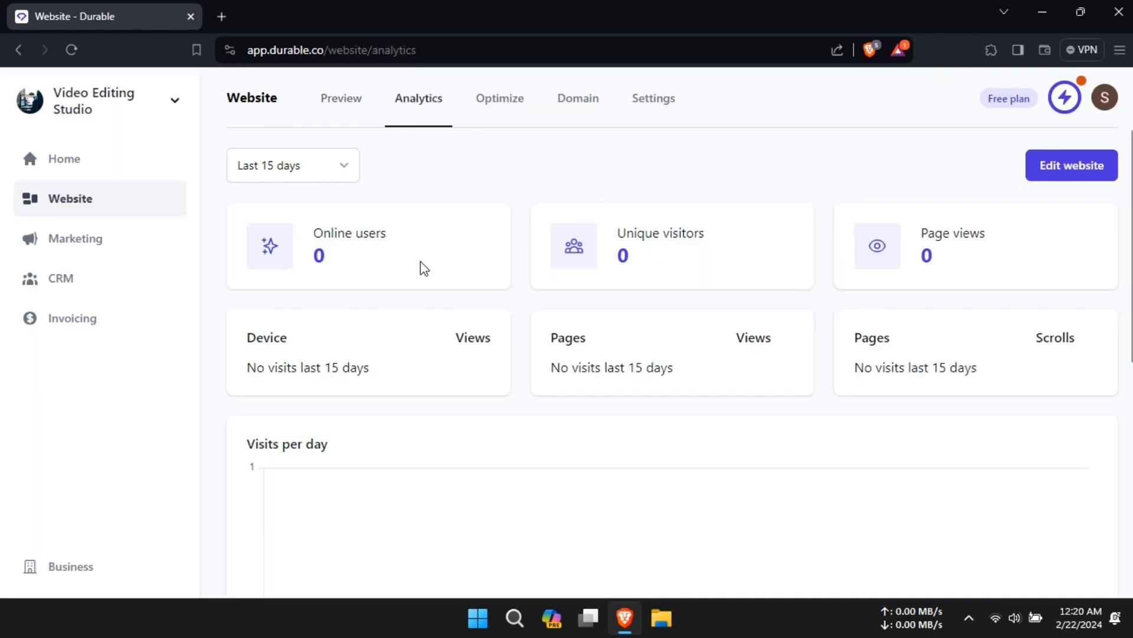
View the Optimize suggestions, site Settings, Marketing brand page, and empty CRM contacts
{"action": "left_click", "coordinate": [500, 99]}
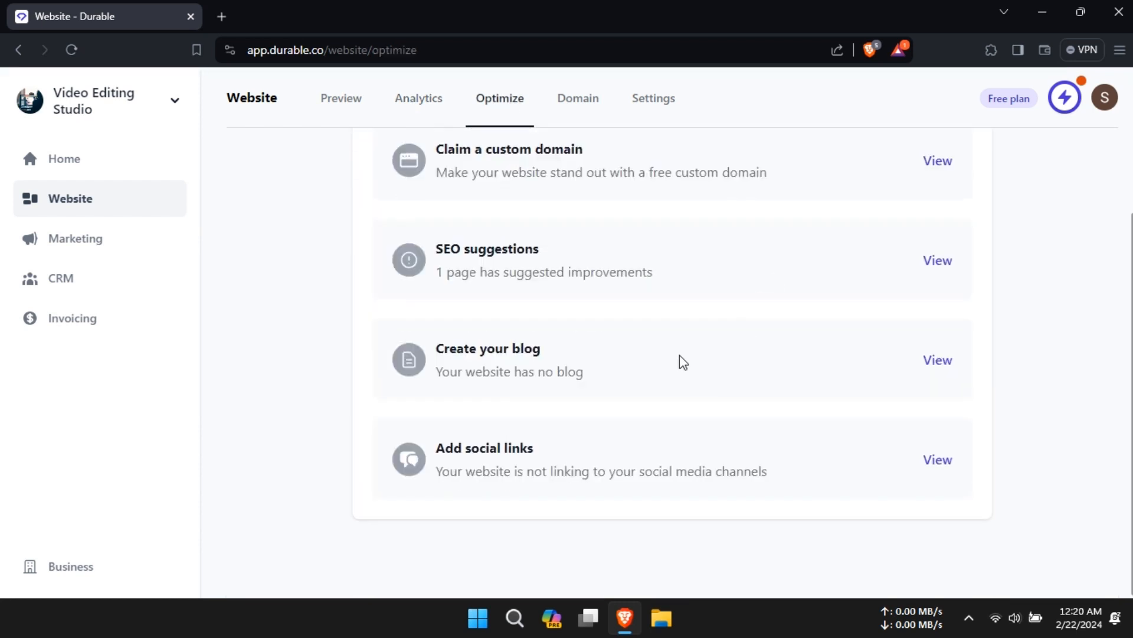
{"action": "left_click", "coordinate": [653, 99]}
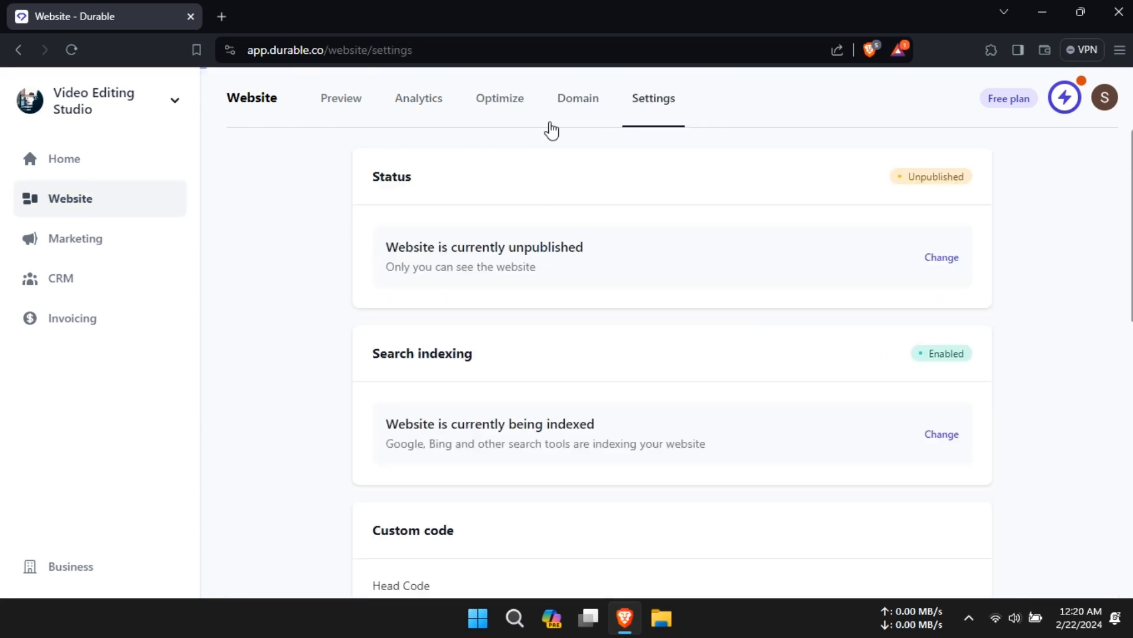
{"action": "left_click", "coordinate": [75, 238]}
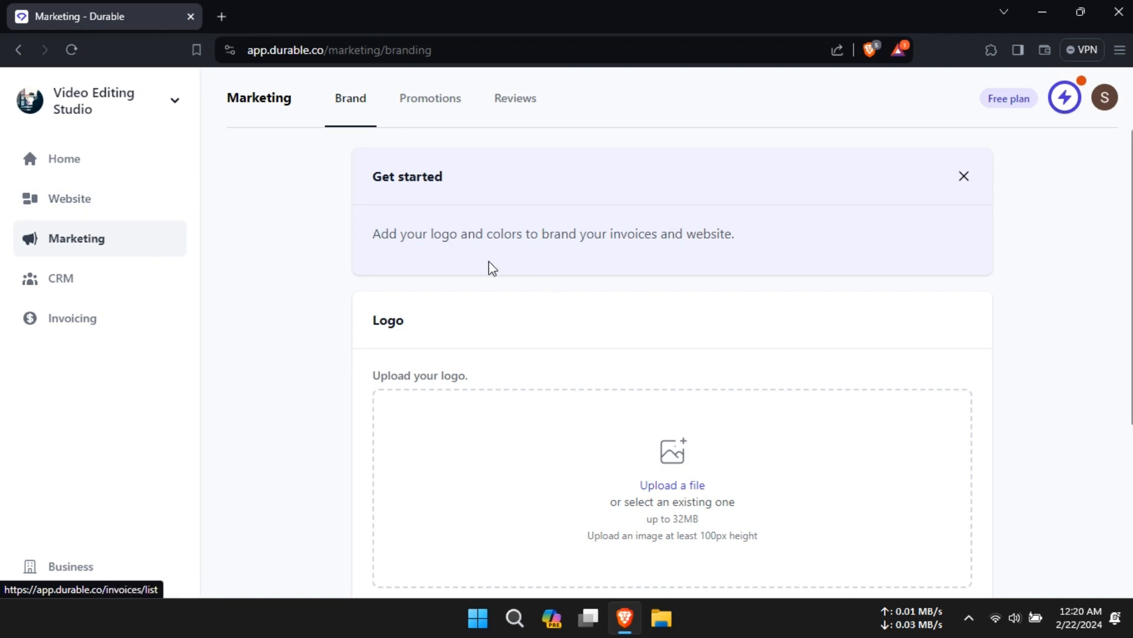
{"action": "left_click", "coordinate": [61, 278]}
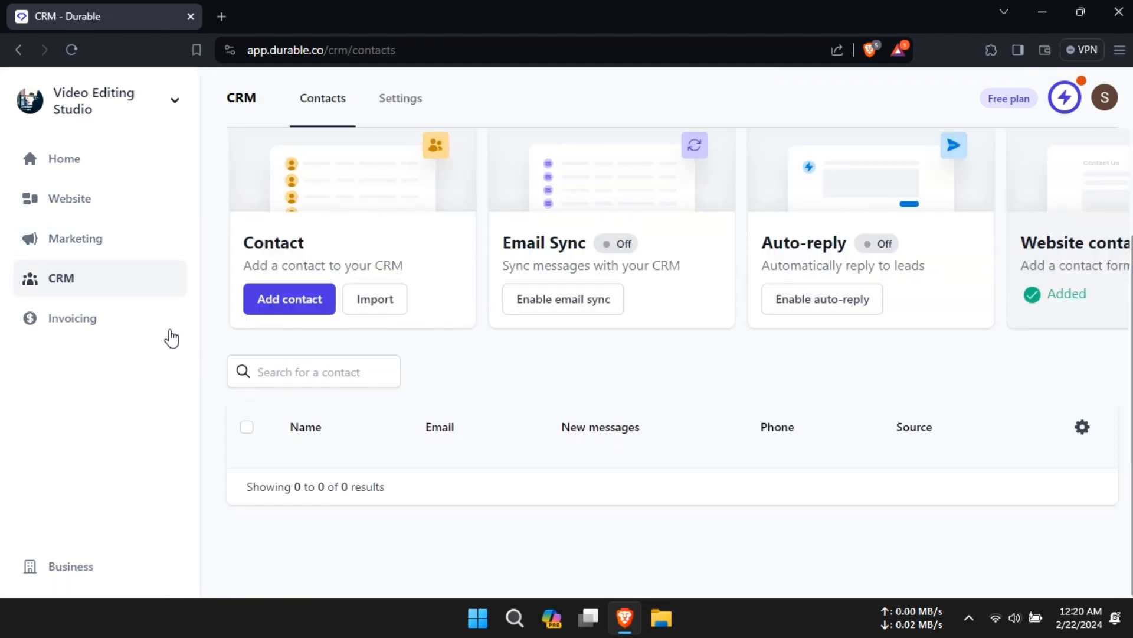